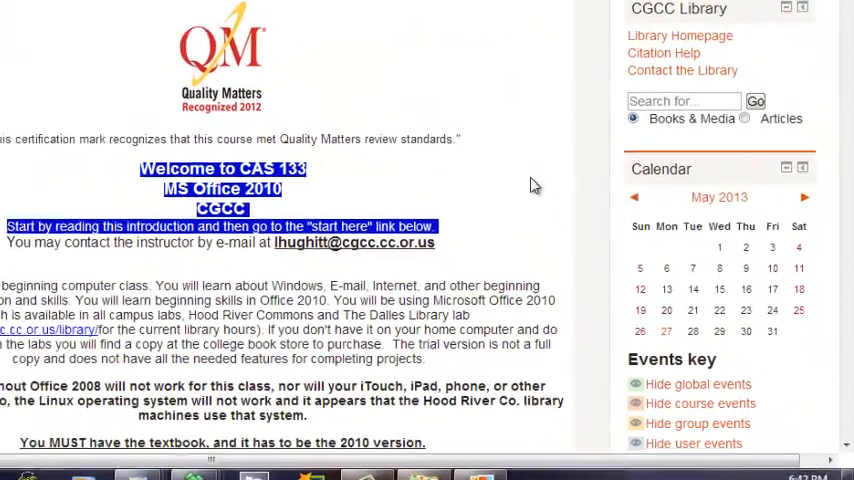
- Dock the CGCC Library block into the side dock on the CAS 133 course page
{"action": "scroll", "scroll_direction": "down", "scroll_amount": 3}
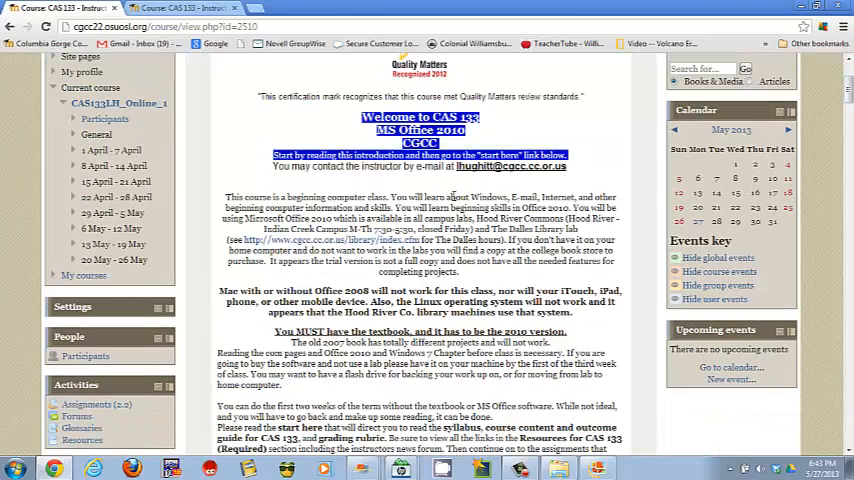
{"action": "mouse_move", "coordinate": [266, 152]}
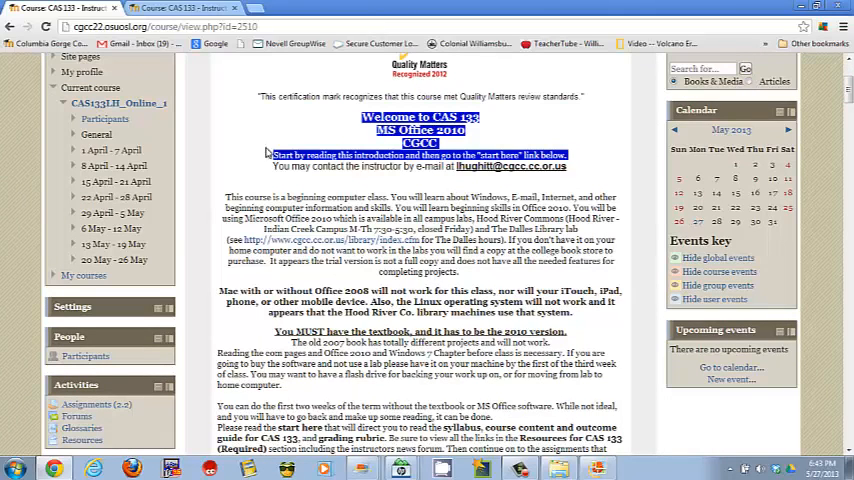
{"action": "mouse_move", "coordinate": [840, 108]}
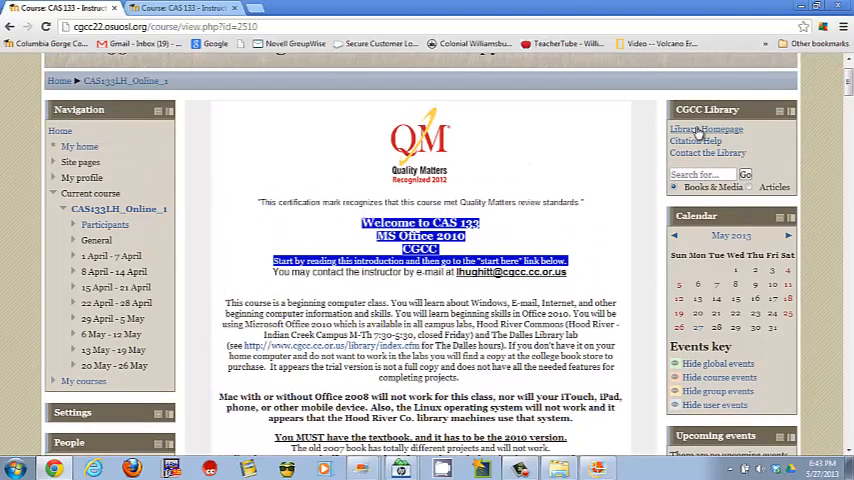
{"action": "left_click", "coordinate": [706, 128]}
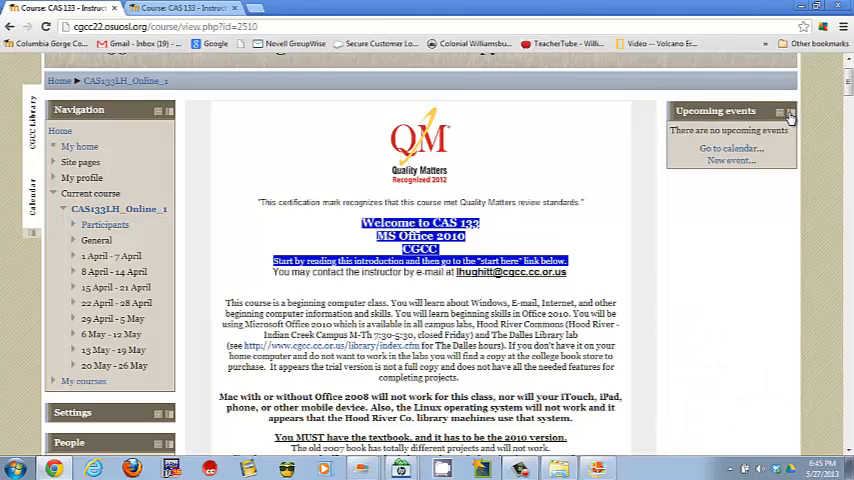
{"action": "left_click", "coordinate": [788, 112]}
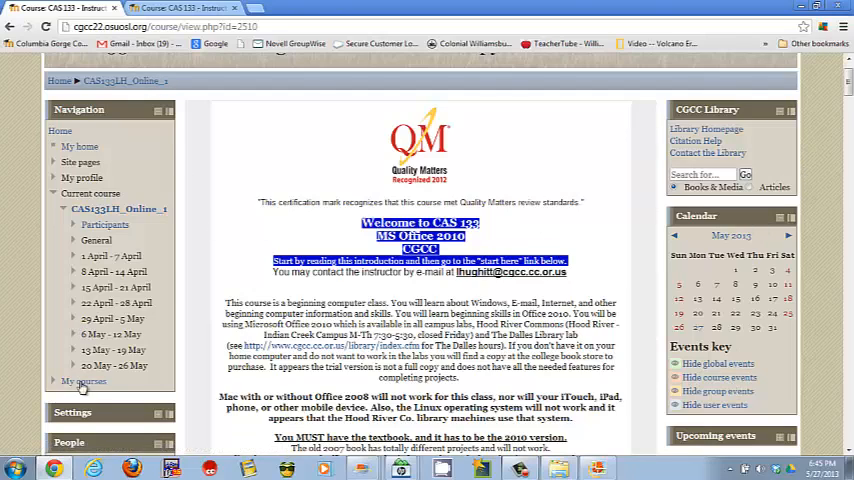
{"action": "left_click", "coordinate": [158, 114]}
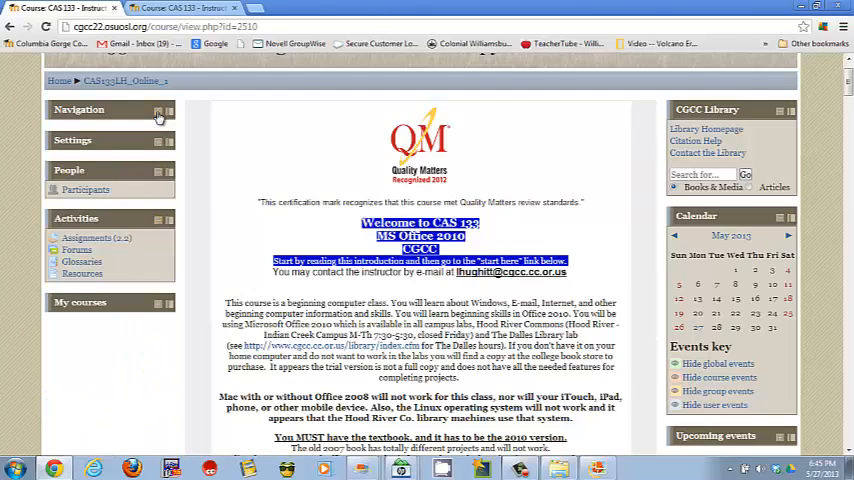
{"action": "mouse_move", "coordinate": [152, 140]}
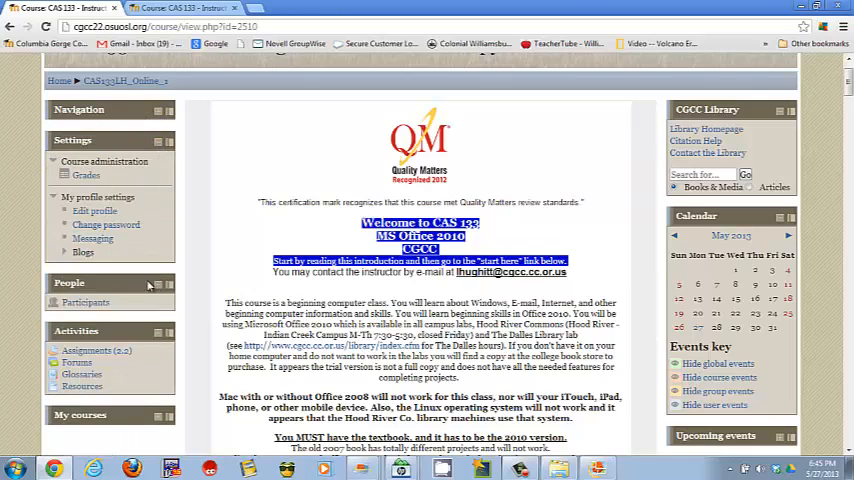
{"action": "left_click", "coordinate": [160, 284]}
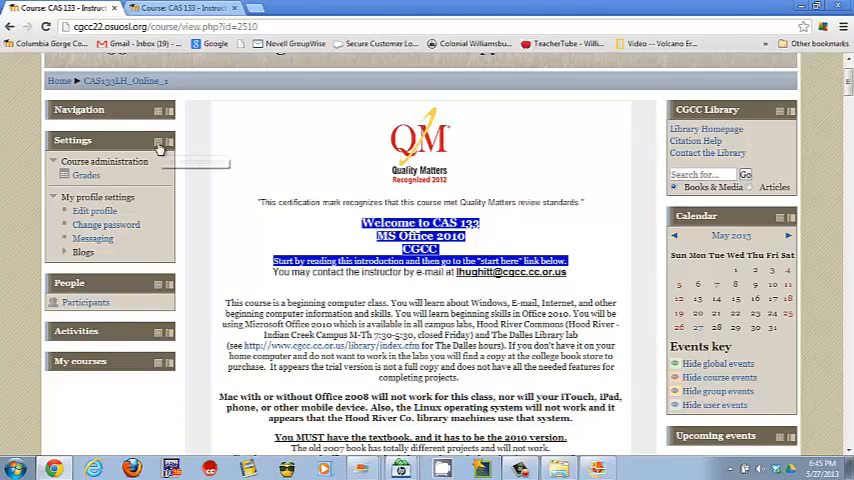
{"action": "left_click", "coordinate": [158, 140]}
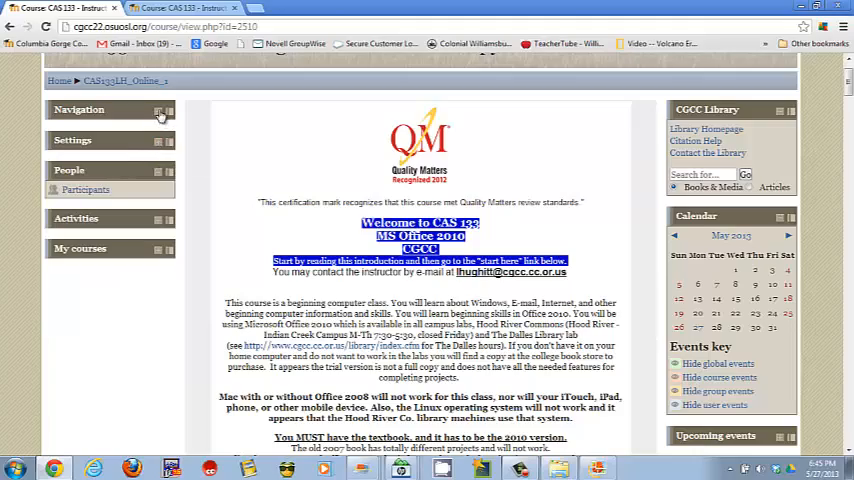
{"action": "left_click", "coordinate": [160, 110]}
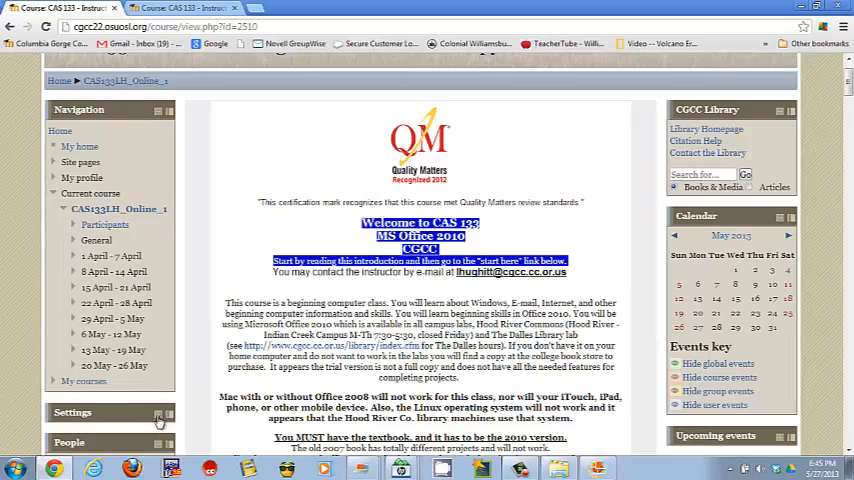
{"action": "scroll", "scroll_direction": "down", "scroll_amount": 3}
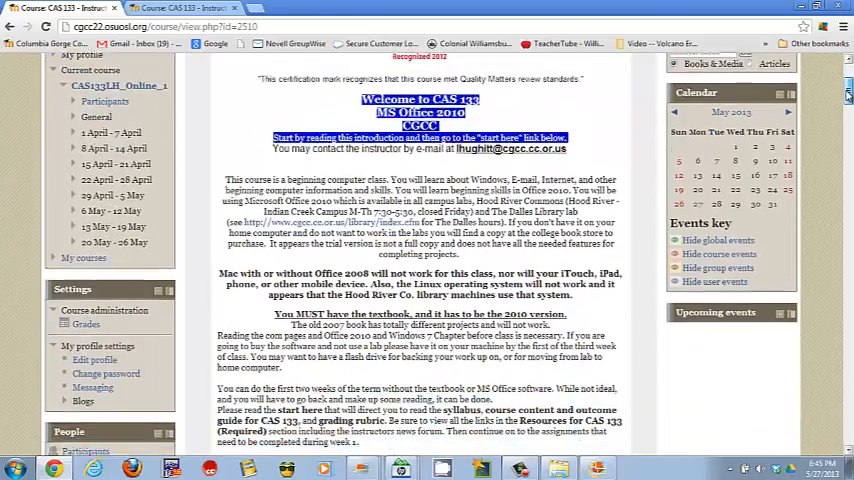
{"action": "scroll", "scroll_direction": "down", "scroll_amount": 3}
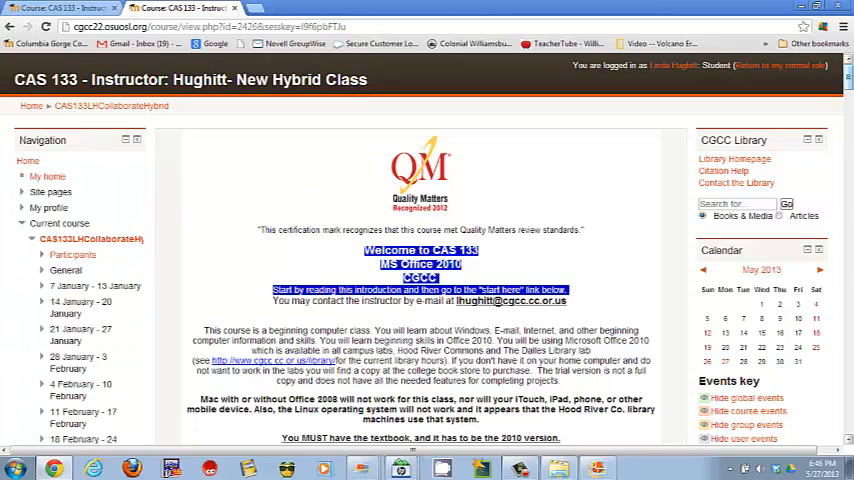
- Scroll through the New Hybrid Class introduction about hybrid sessions and required textbooks
{"action": "scroll", "scroll_direction": "down", "scroll_amount": 3}
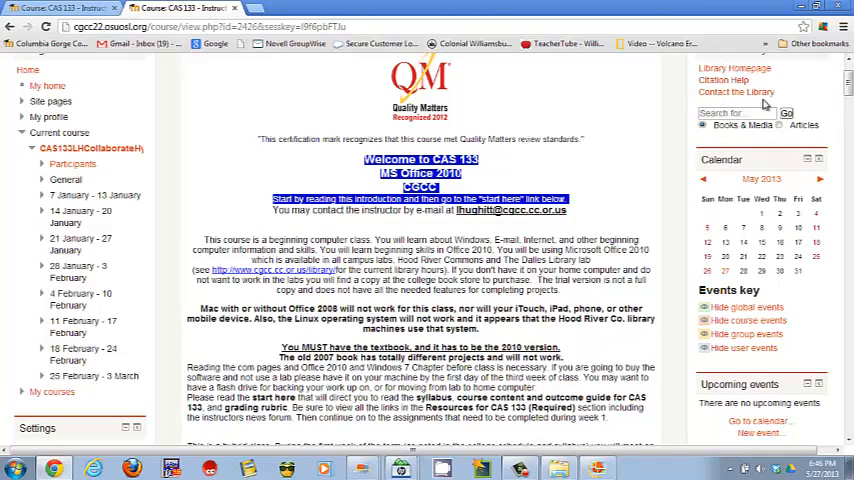
{"action": "mouse_move", "coordinate": [820, 262]}
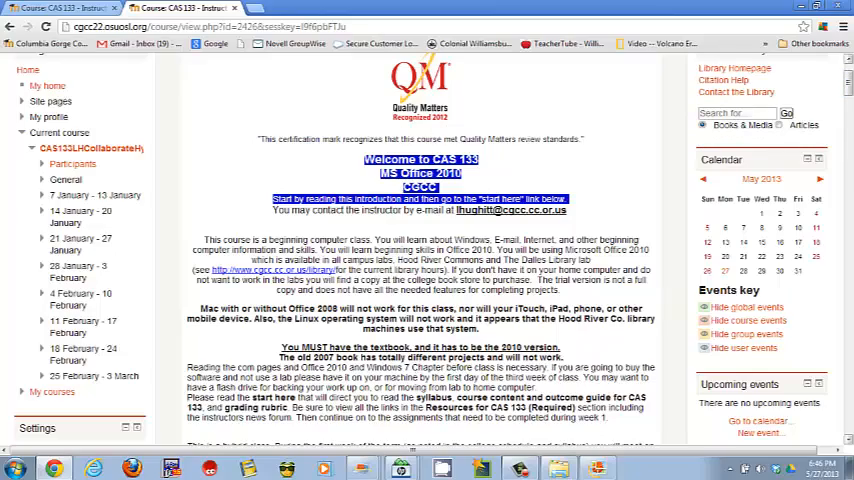
{"action": "scroll", "scroll_direction": "down", "scroll_amount": 3}
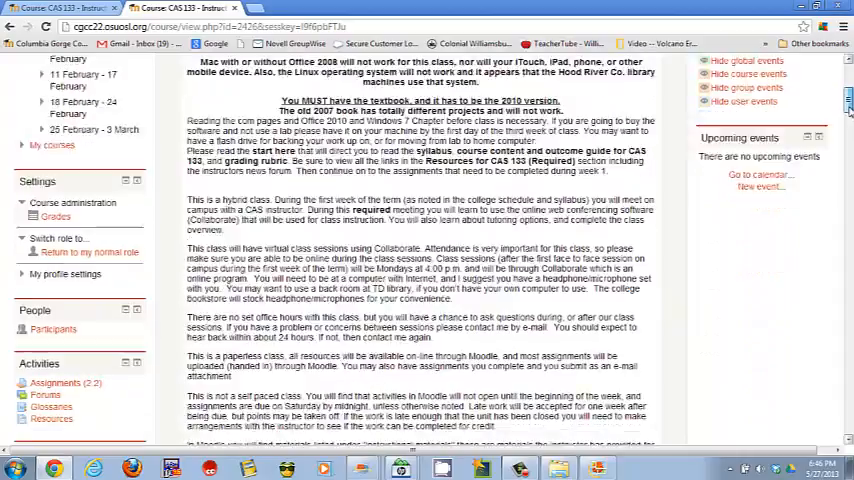
{"action": "scroll", "scroll_direction": "down", "scroll_amount": 3}
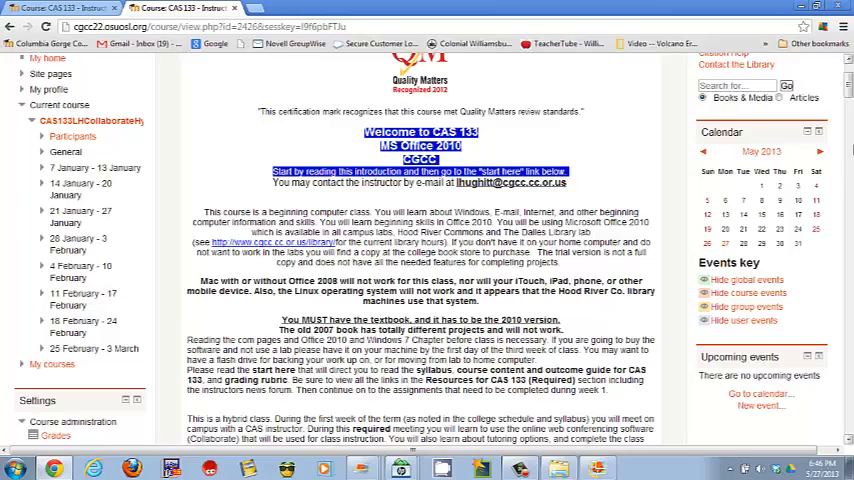
- Scroll past course information to the required resources: START HERE video, syllabus, rubric, policies, due dates
{"action": "scroll", "scroll_direction": "down", "scroll_amount": 3}
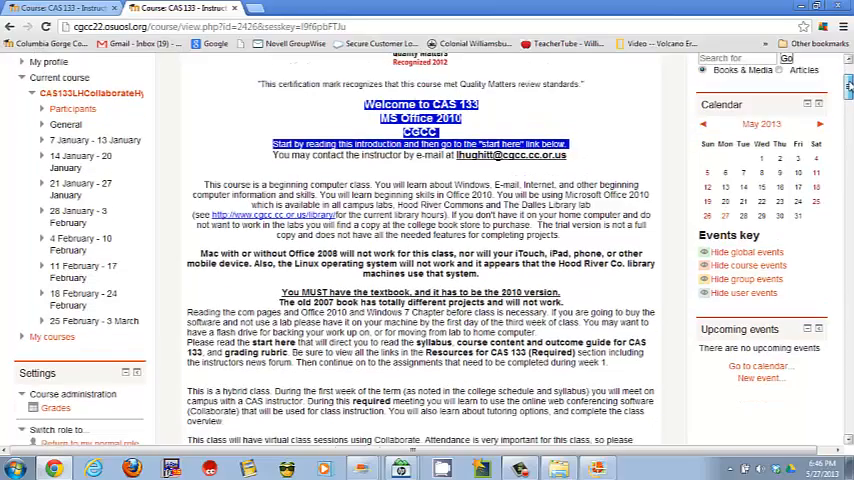
{"action": "scroll", "scroll_direction": "down", "scroll_amount": 3}
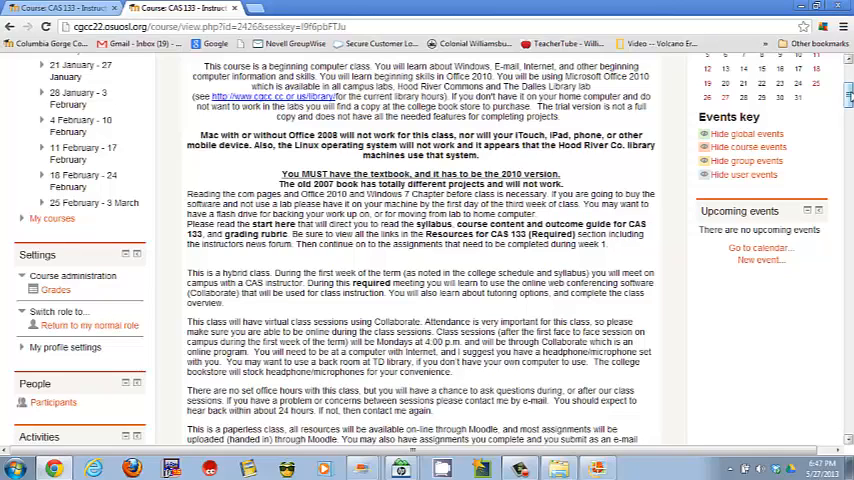
{"action": "scroll", "scroll_direction": "down", "scroll_amount": 3}
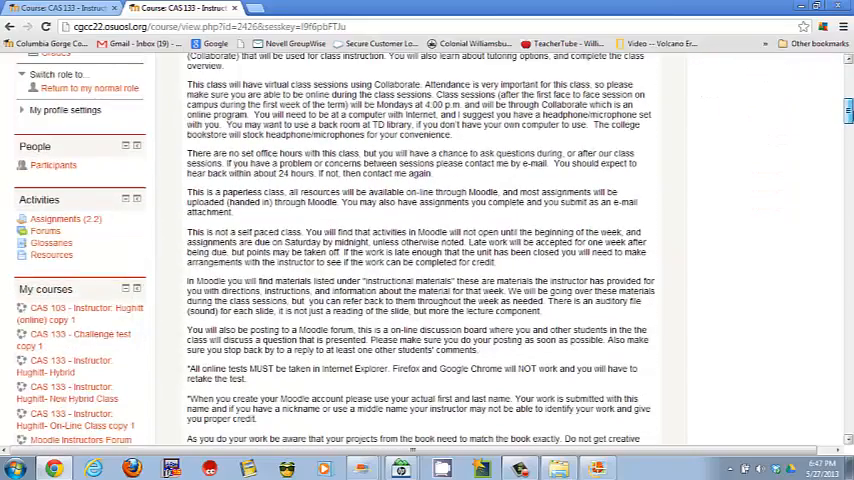
{"action": "scroll", "scroll_direction": "down", "scroll_amount": 3}
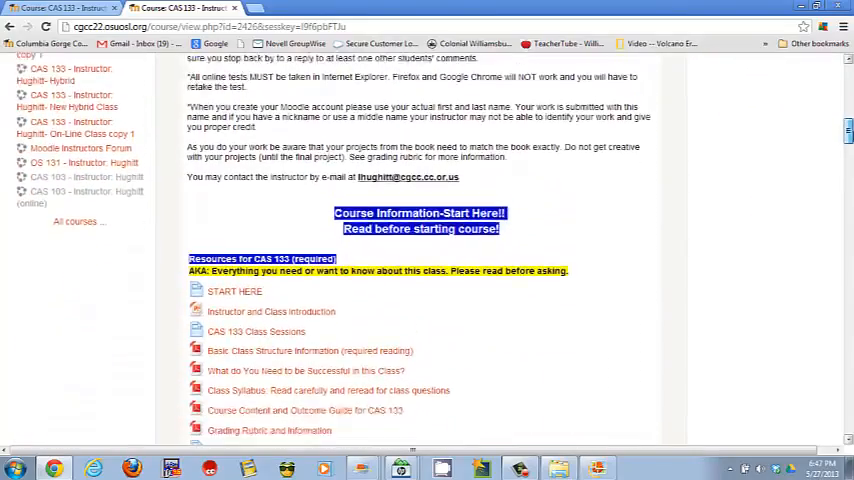
{"action": "scroll", "scroll_direction": "down", "scroll_amount": 3}
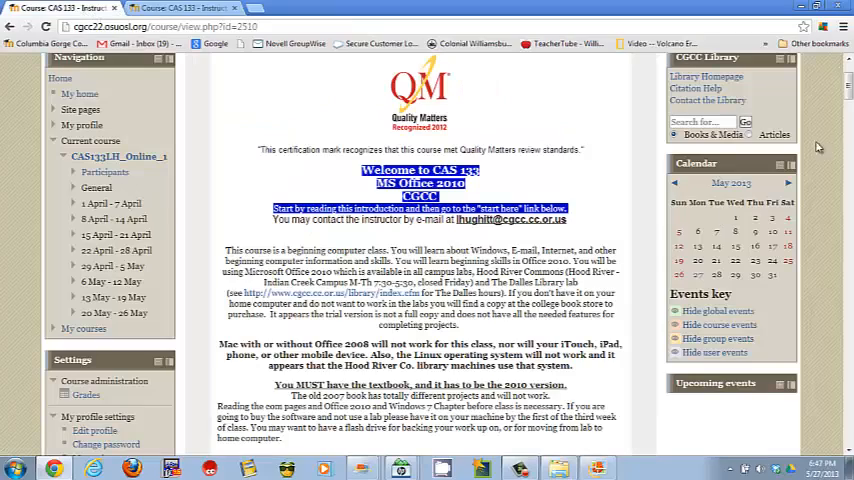
{"action": "scroll", "scroll_direction": "down", "scroll_amount": 3}
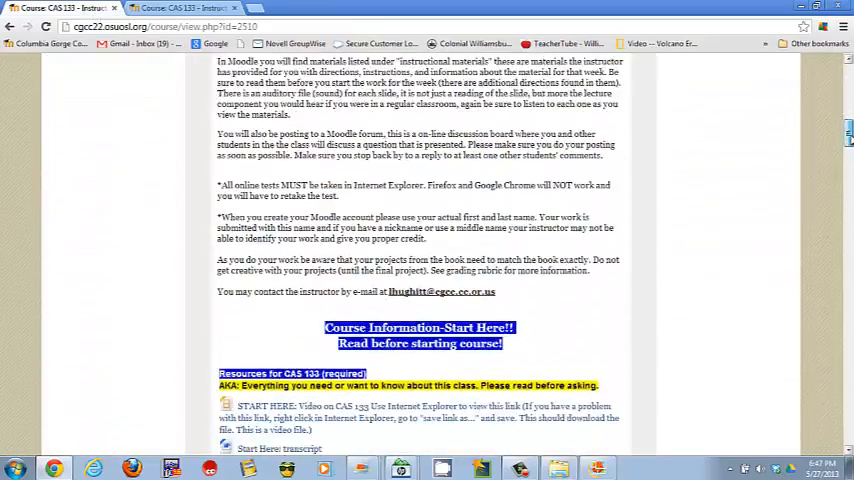
{"action": "scroll", "scroll_direction": "down", "scroll_amount": 3}
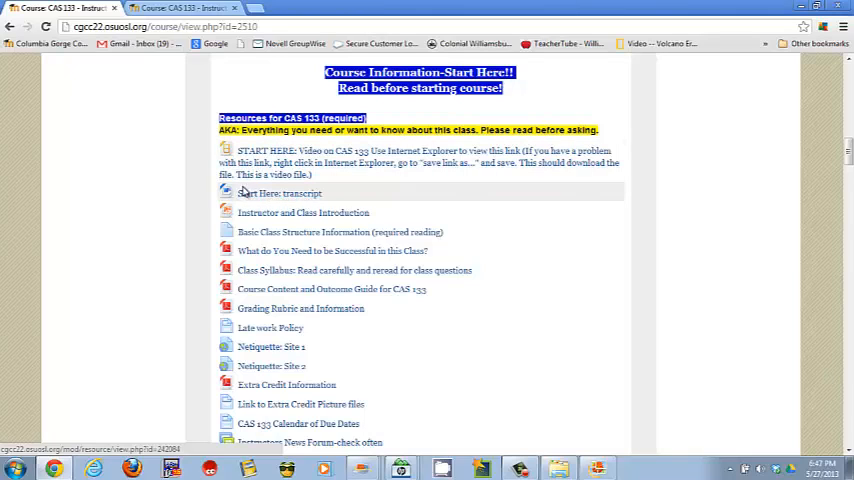
{"action": "mouse_move", "coordinate": [376, 214]}
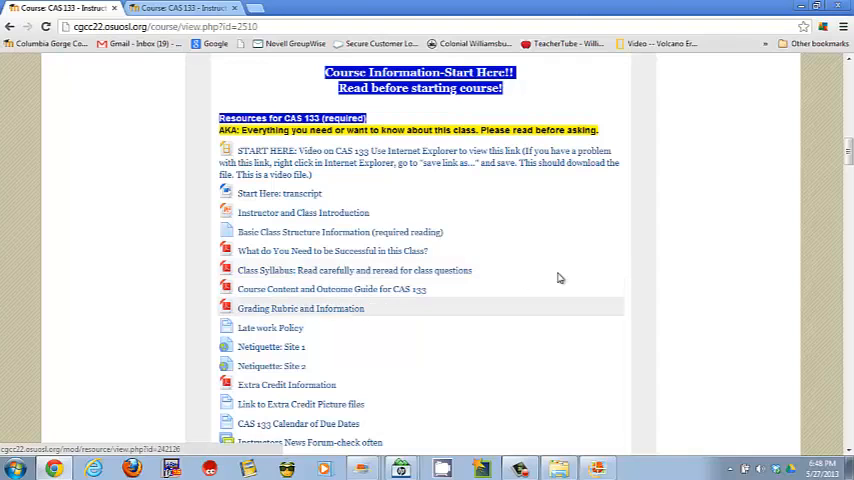
- Scroll to the CAS 133 Tutoring Information and the start of the as-needed resources list
{"action": "scroll", "scroll_direction": "down", "scroll_amount": 3}
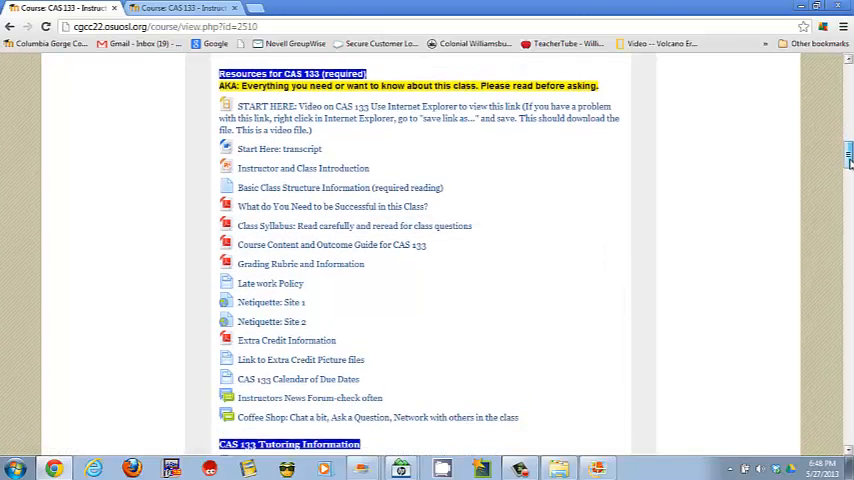
{"action": "scroll", "scroll_direction": "down", "scroll_amount": 3}
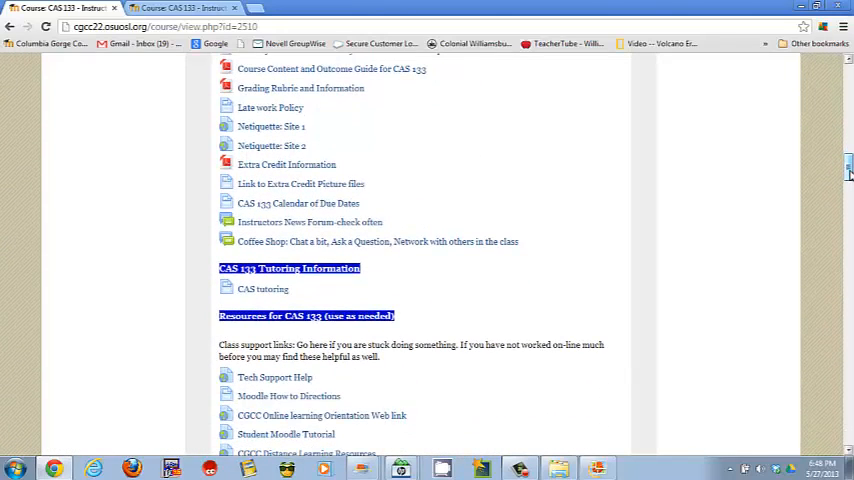
{"action": "mouse_move", "coordinate": [270, 108]}
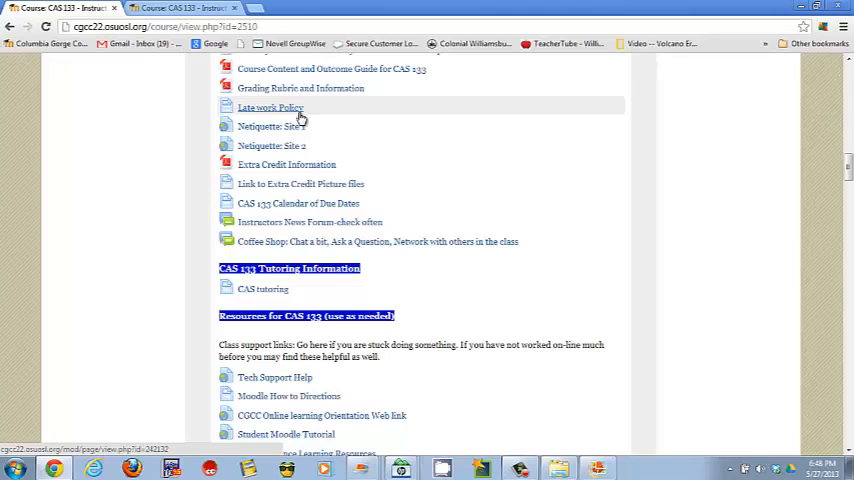
{"action": "mouse_move", "coordinate": [292, 126]}
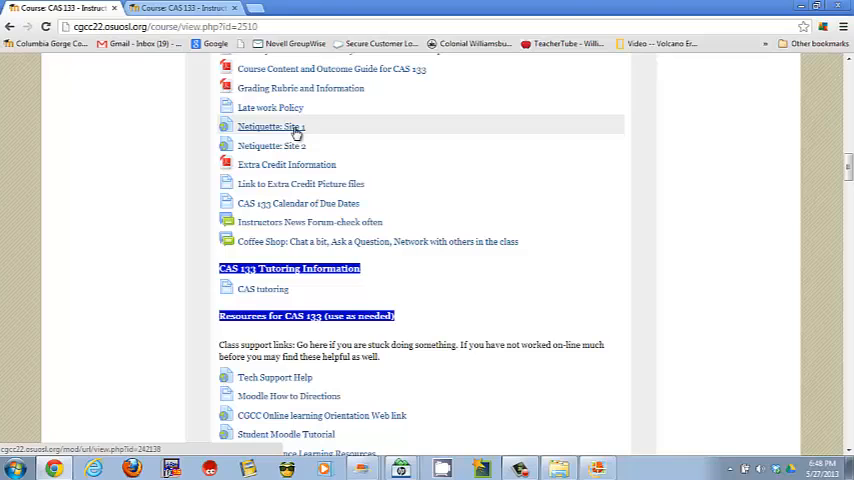
{"action": "mouse_move", "coordinate": [300, 164]}
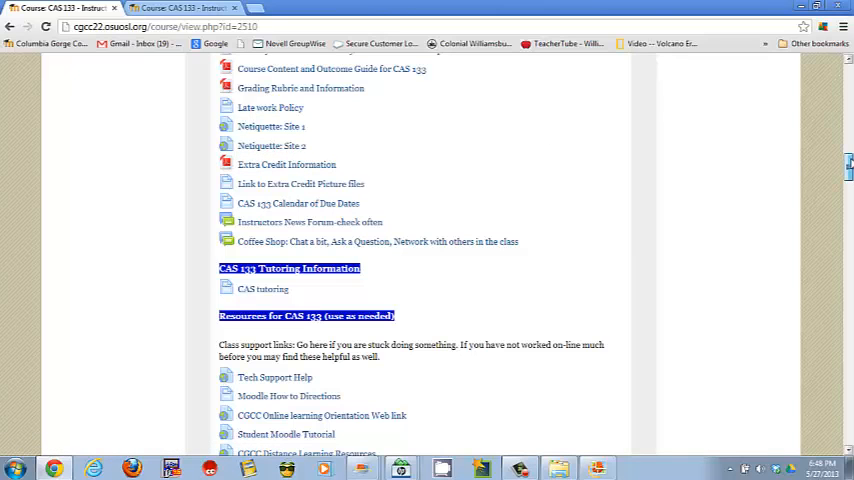
- Scroll the as-needed resources down to Student Services, eTextbook and Book web site links
{"action": "scroll", "scroll_direction": "down", "scroll_amount": 3}
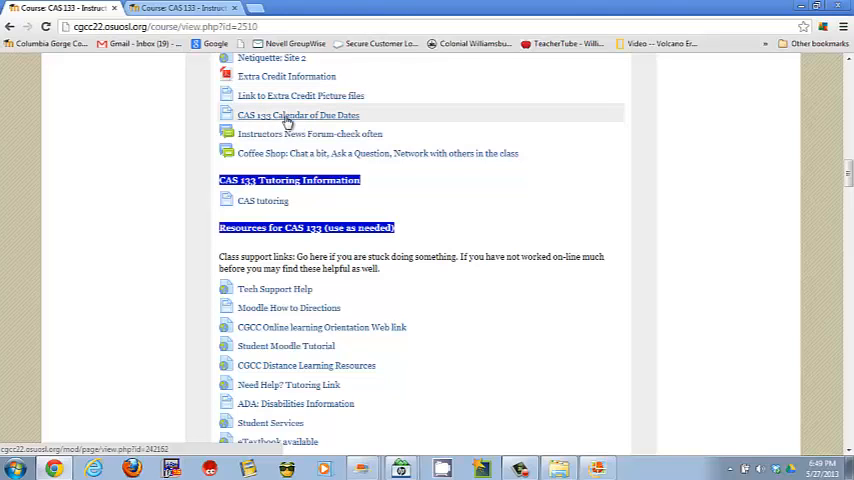
{"action": "mouse_move", "coordinate": [320, 118]}
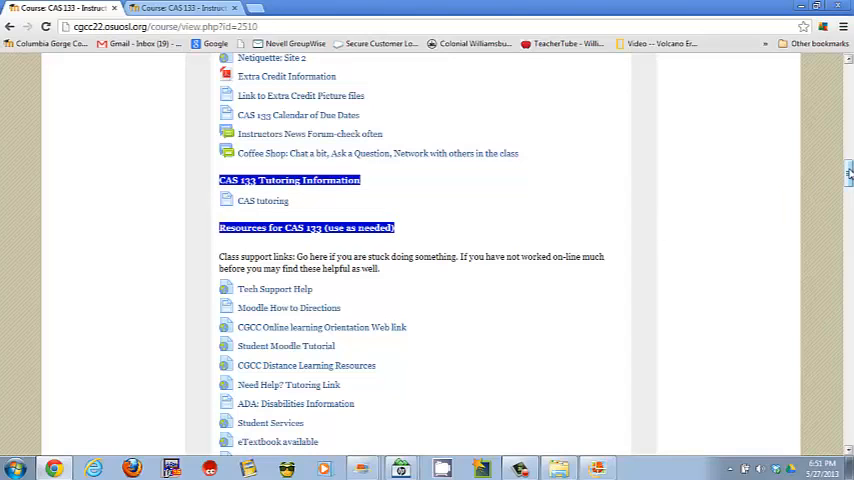
- Scroll to the 1 April - 7 April Week 1 section with its Additional Unit Support Resources
{"action": "scroll", "scroll_direction": "down", "scroll_amount": 3}
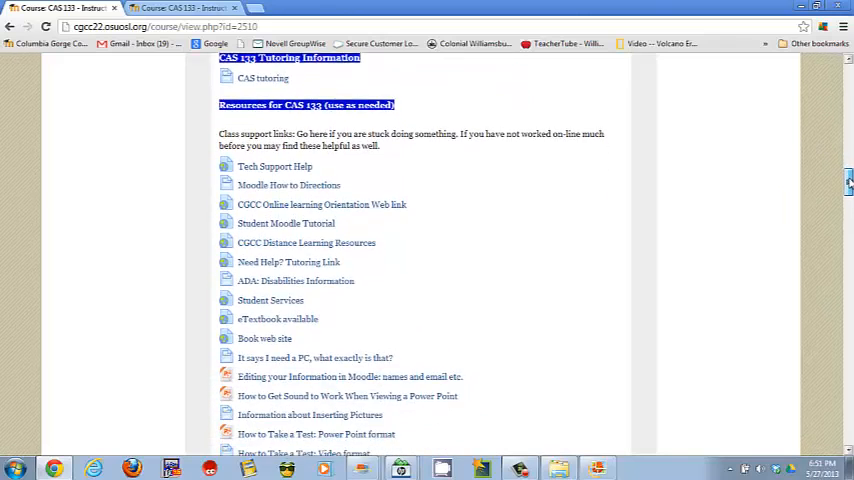
{"action": "scroll", "scroll_direction": "down", "scroll_amount": 3}
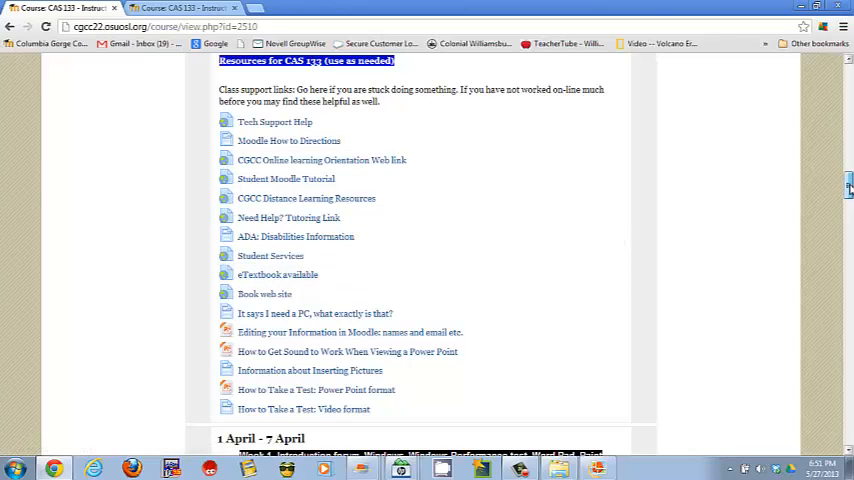
{"action": "scroll", "scroll_direction": "down", "scroll_amount": 3}
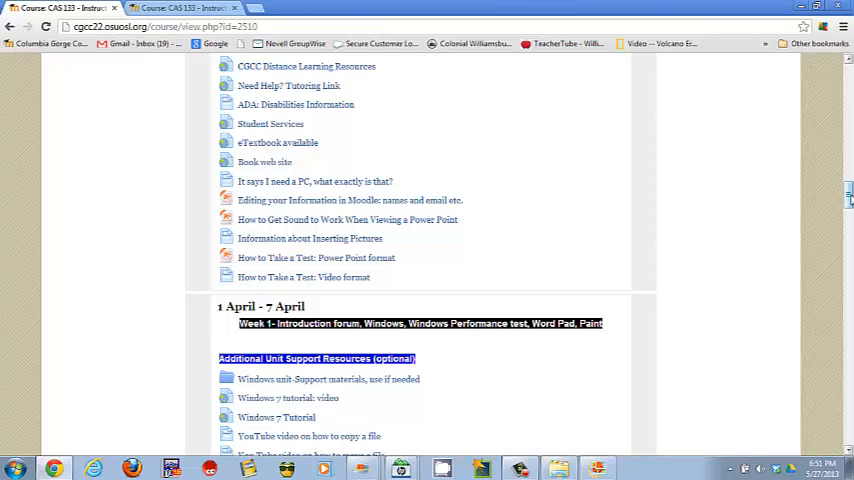
- Scroll Week 1's optional resources to the YouTube file-copying videos and Windows XP information
{"action": "scroll", "scroll_direction": "down", "scroll_amount": 3}
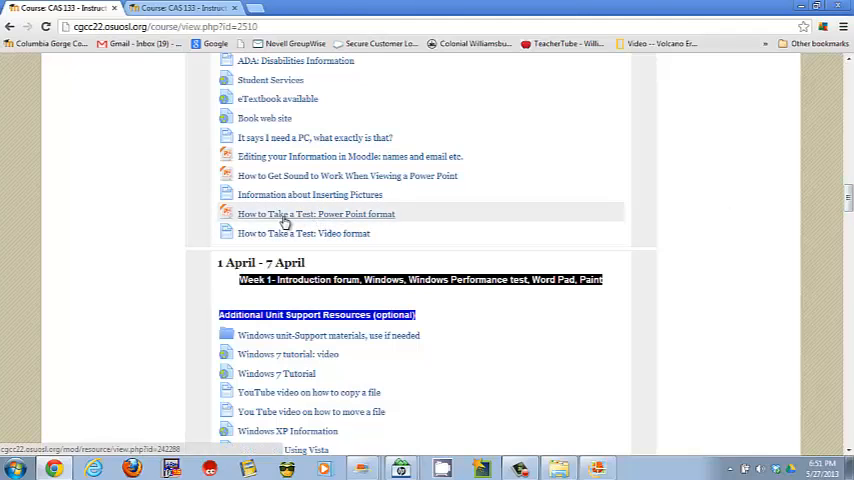
{"action": "mouse_move", "coordinate": [310, 194]}
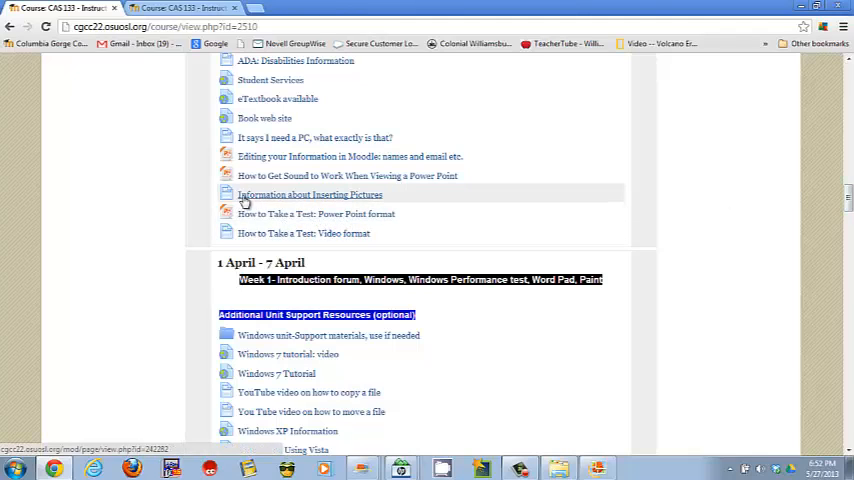
{"action": "mouse_move", "coordinate": [216, 250]}
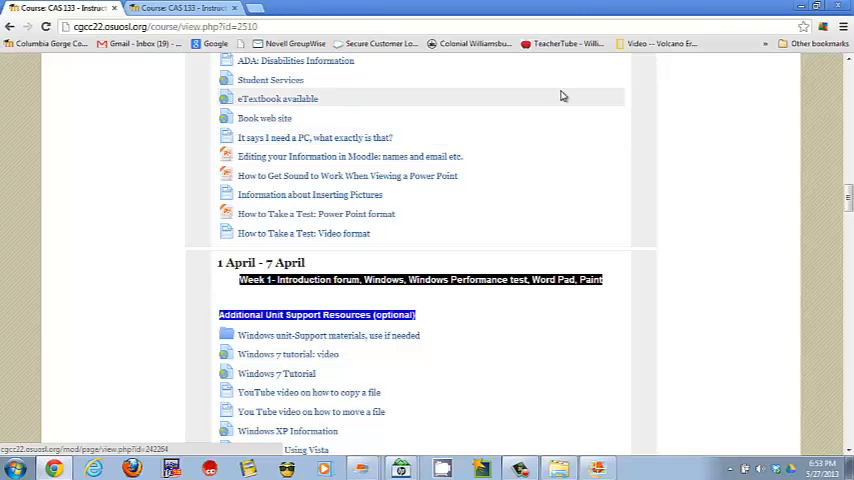
- Scroll to Week 1's Instructional Materials and the Assignment Directions and Checklist heading
{"action": "scroll", "scroll_direction": "down", "scroll_amount": 3}
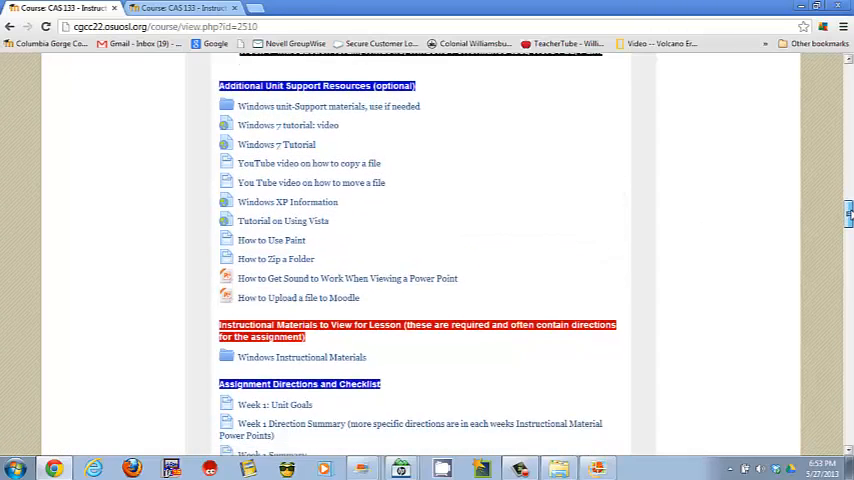
{"action": "scroll", "scroll_direction": "down", "scroll_amount": 3}
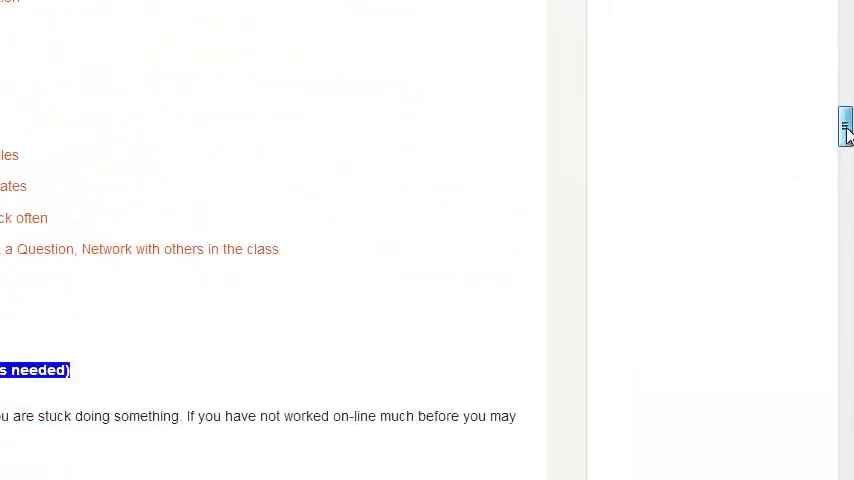
{"action": "scroll", "scroll_direction": "down", "scroll_amount": 3}
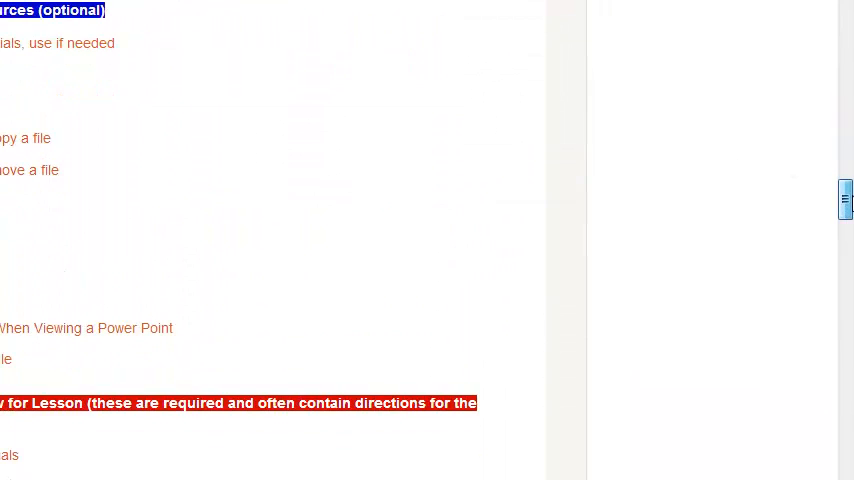
{"action": "scroll", "scroll_direction": "down", "scroll_amount": 3}
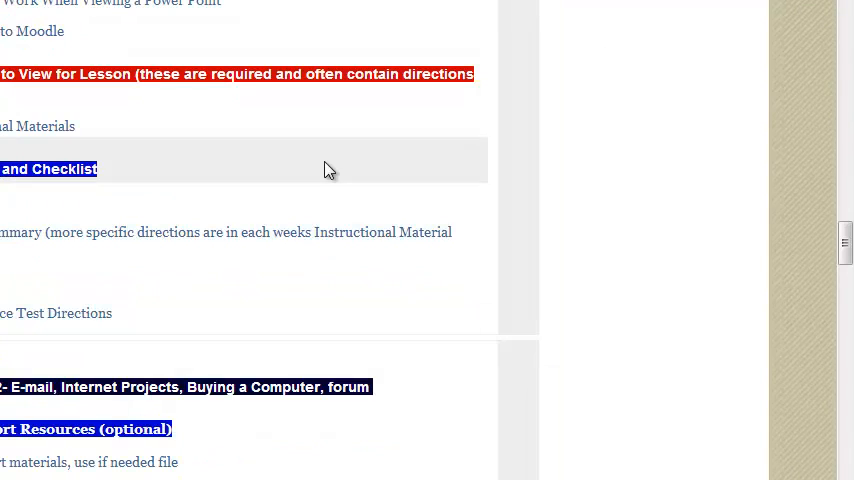
{"action": "mouse_move", "coordinate": [764, 116]}
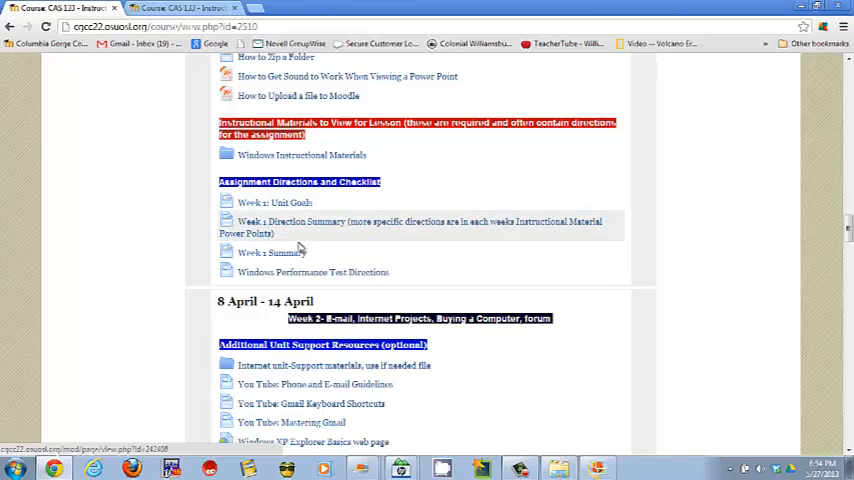
{"action": "mouse_move", "coordinate": [320, 228]}
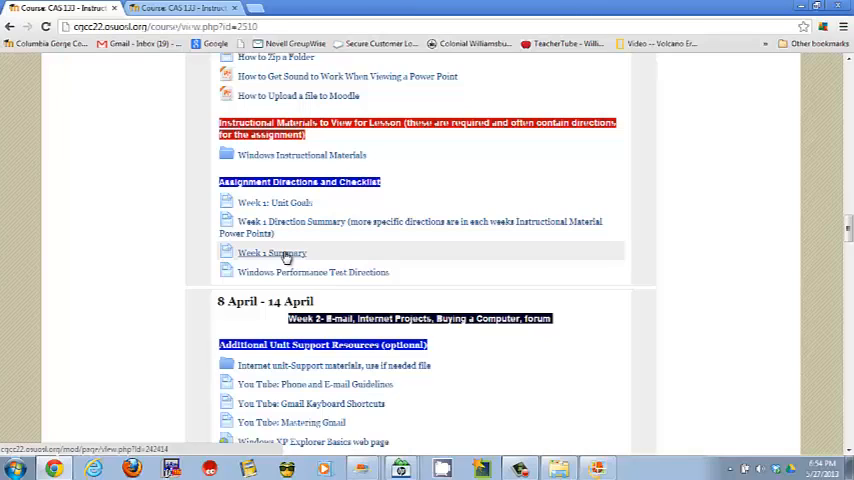
{"action": "mouse_move", "coordinate": [292, 276]}
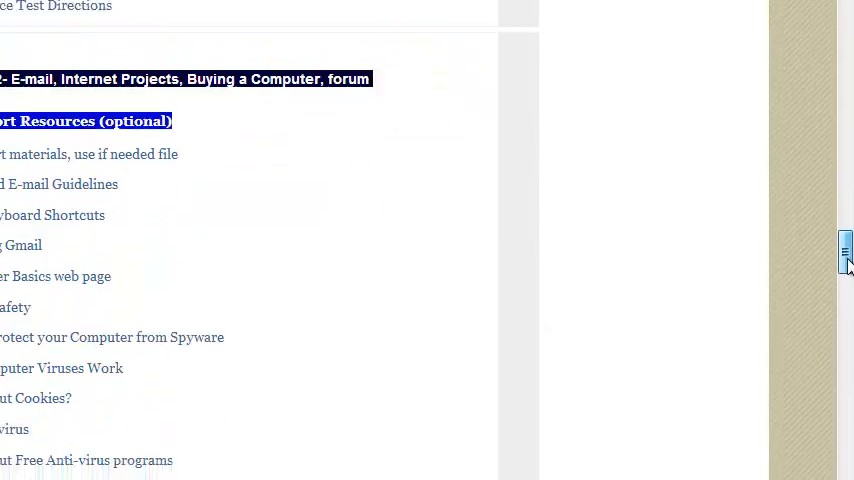
{"action": "scroll", "scroll_direction": "down", "scroll_amount": 3}
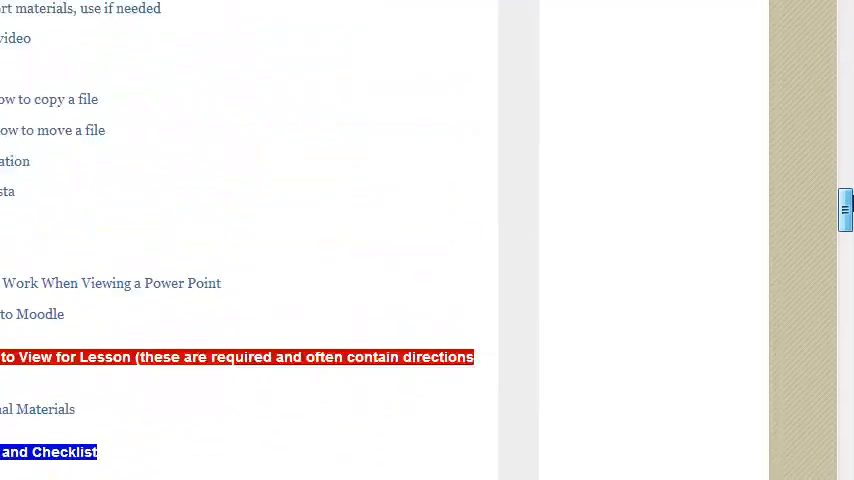
- Return to the New Hybrid Class page showing tutoring information and as-needed resources
{"action": "scroll", "scroll_direction": "down", "scroll_amount": 3}
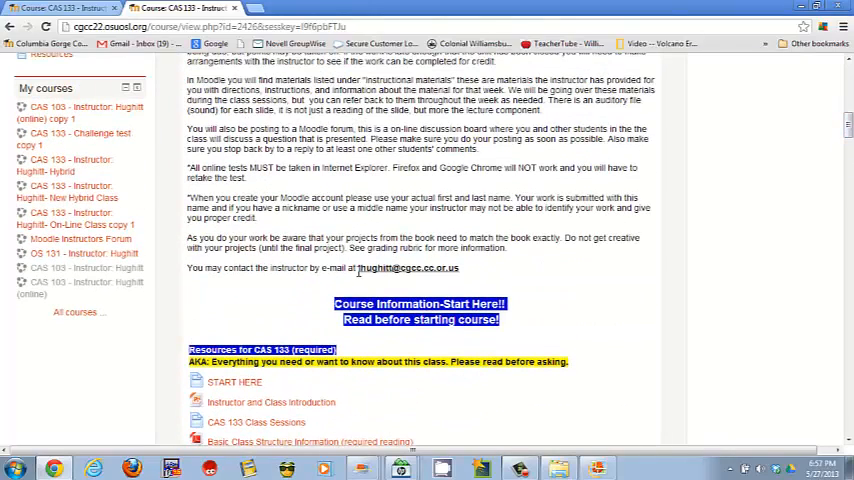
{"action": "double_click", "coordinate": [408, 268]}
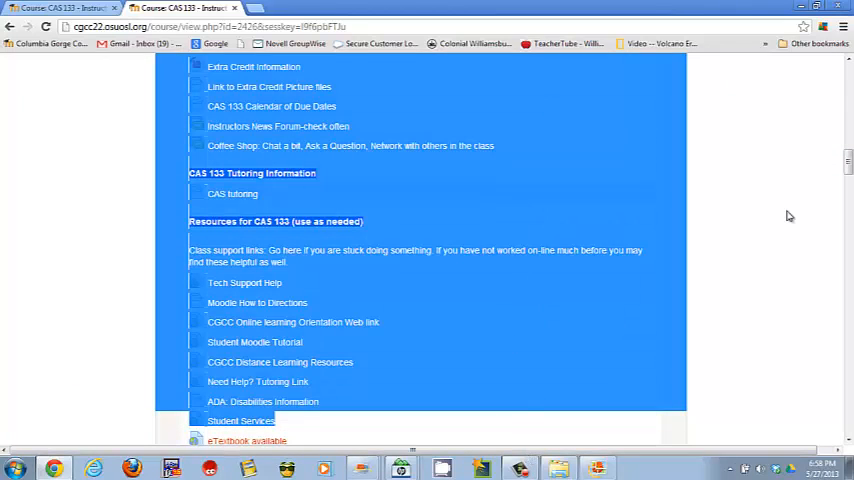
- Navigate the course page down to Week 1's assignment directions links
{"action": "scroll", "scroll_direction": "up", "scroll_amount": 3}
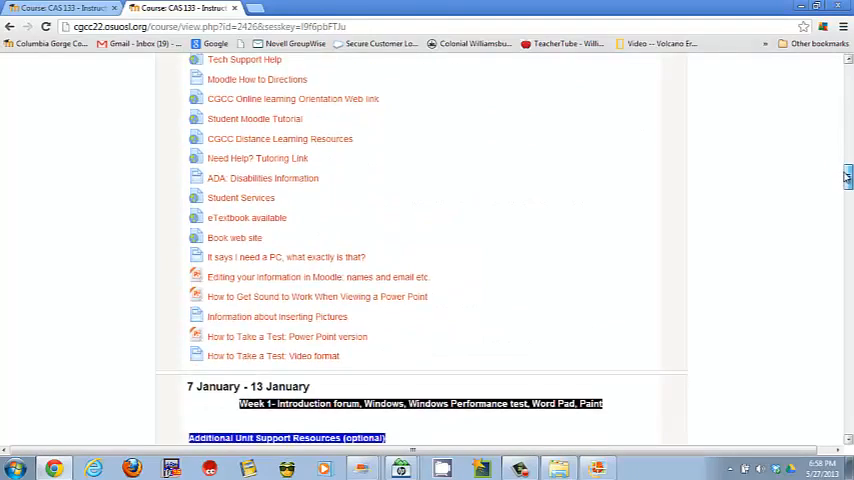
{"action": "scroll", "scroll_direction": "down", "scroll_amount": 3}
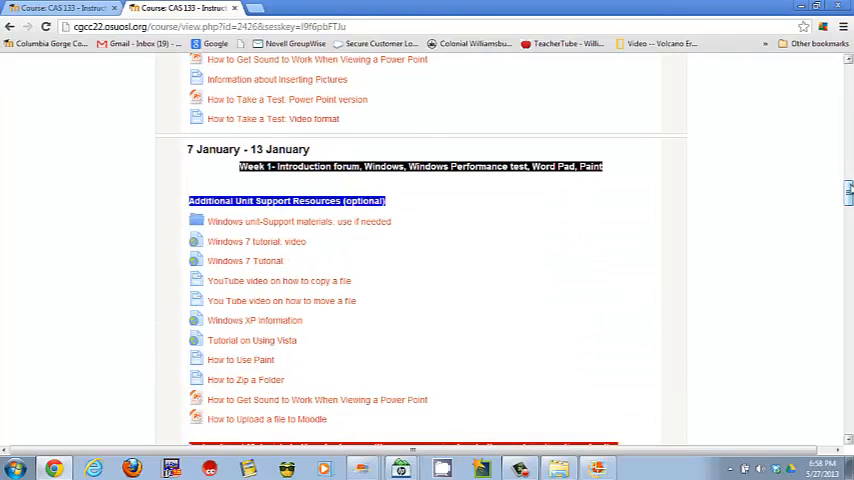
{"action": "scroll", "scroll_direction": "down", "scroll_amount": 3}
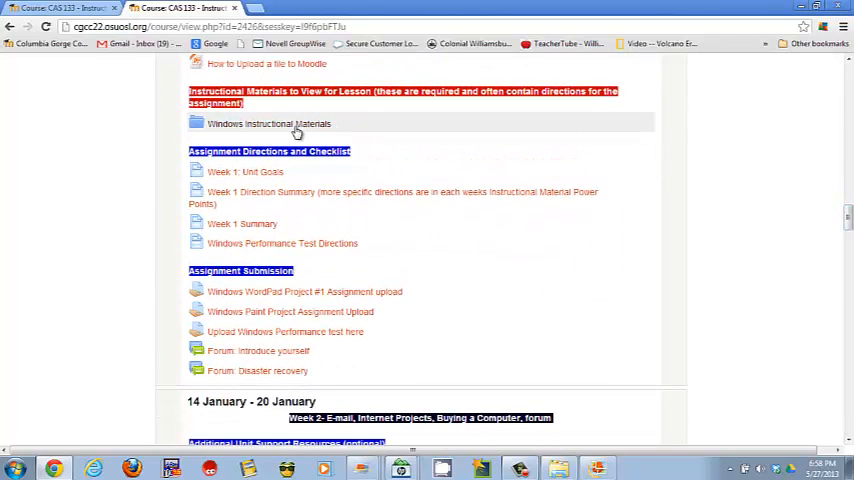
{"action": "left_click", "coordinate": [268, 124]}
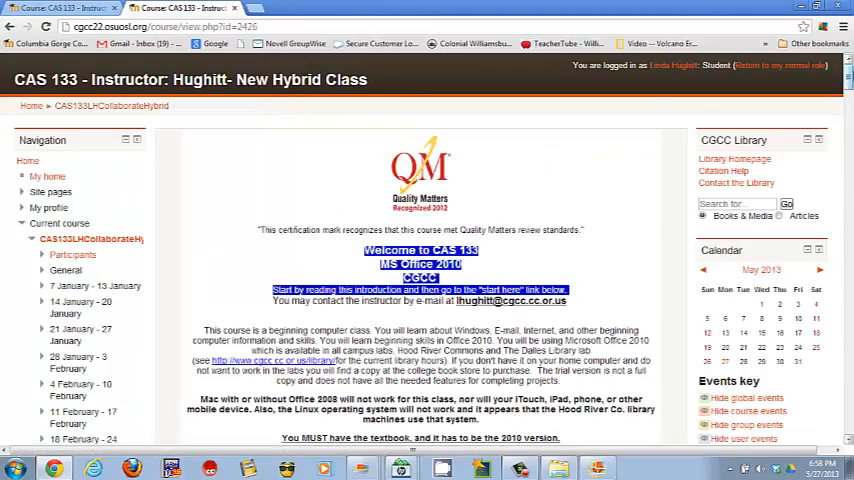
{"action": "scroll", "scroll_direction": "down", "scroll_amount": 3}
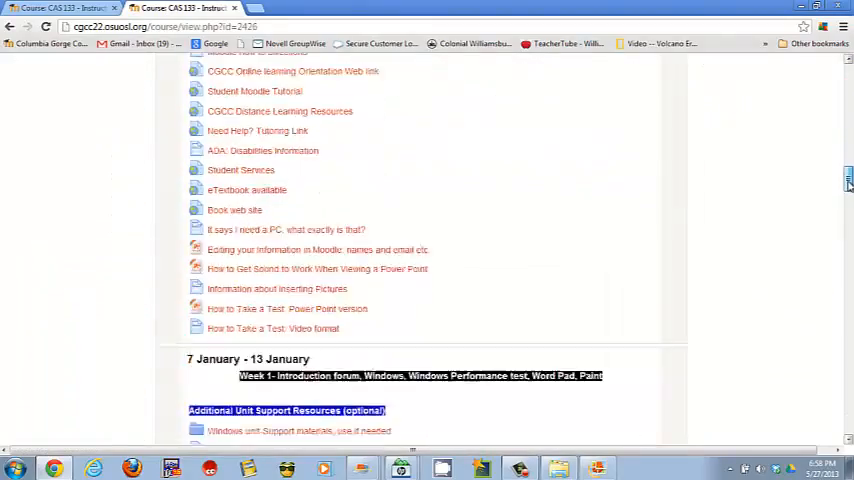
{"action": "scroll", "scroll_direction": "down", "scroll_amount": 3}
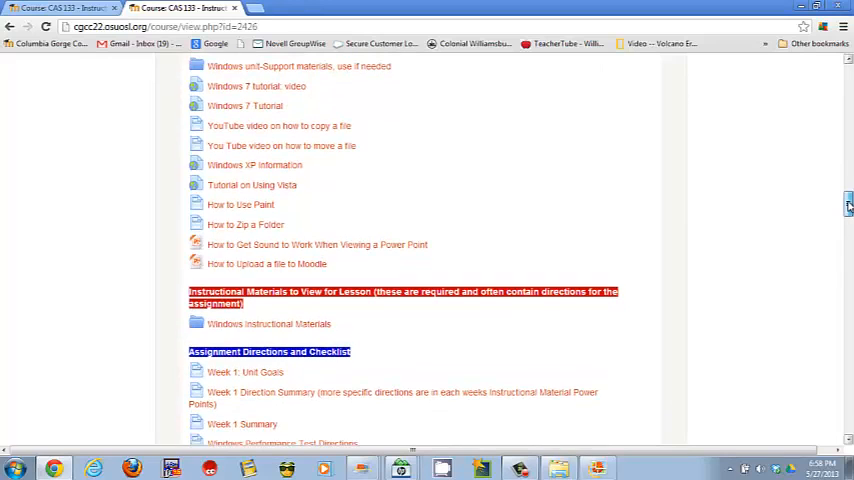
{"action": "scroll", "scroll_direction": "down", "scroll_amount": 3}
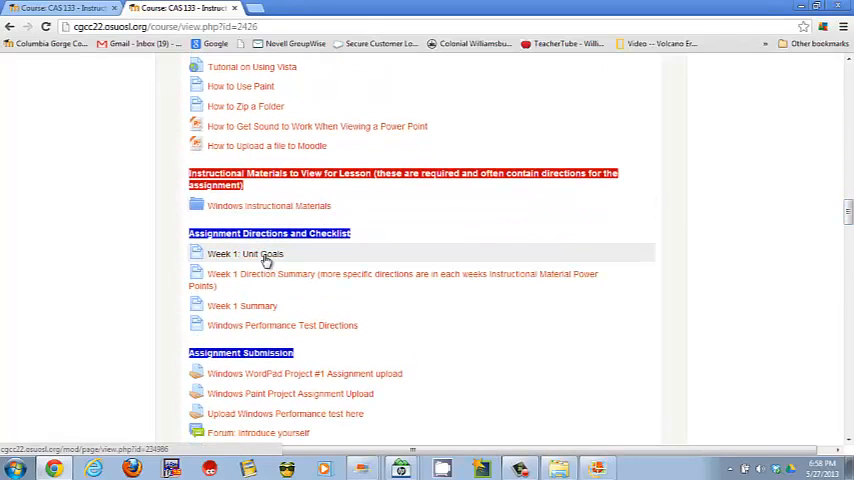
{"action": "mouse_move", "coordinate": [284, 324]}
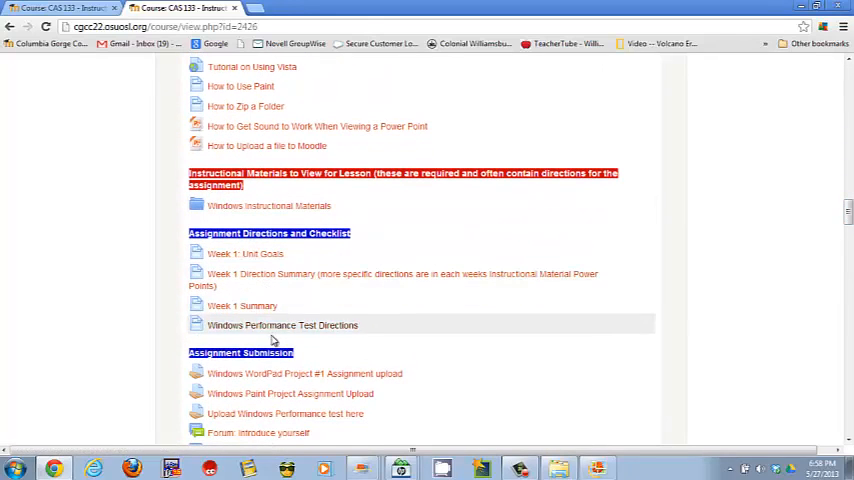
- Open the Windows Performance Test Directions and read the Windows Performance Final steps
{"action": "left_click", "coordinate": [282, 324]}
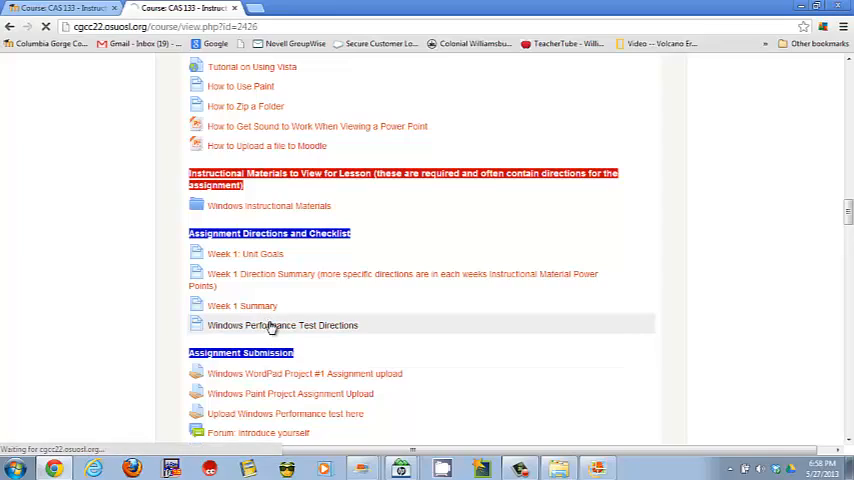
{"action": "left_click", "coordinate": [282, 324]}
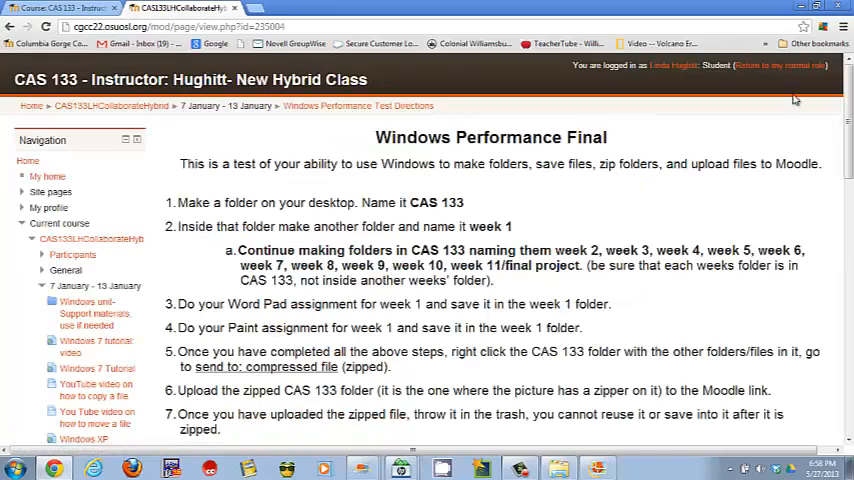
{"action": "scroll", "scroll_direction": "down", "scroll_amount": 3}
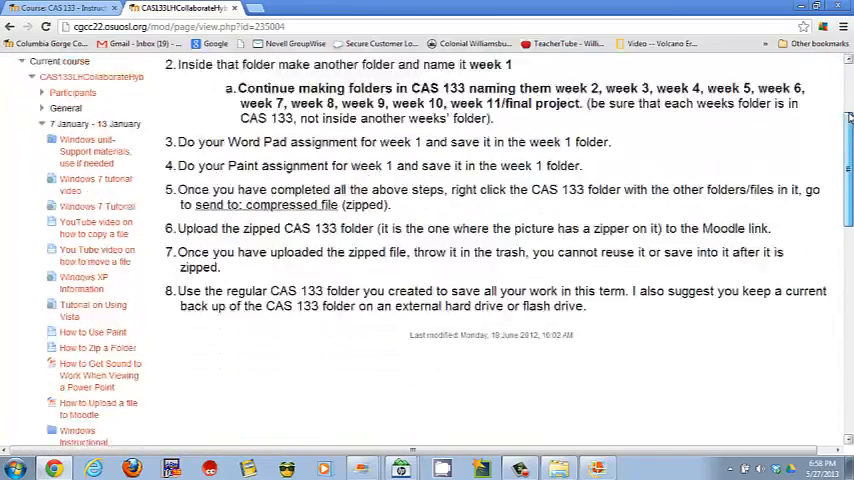